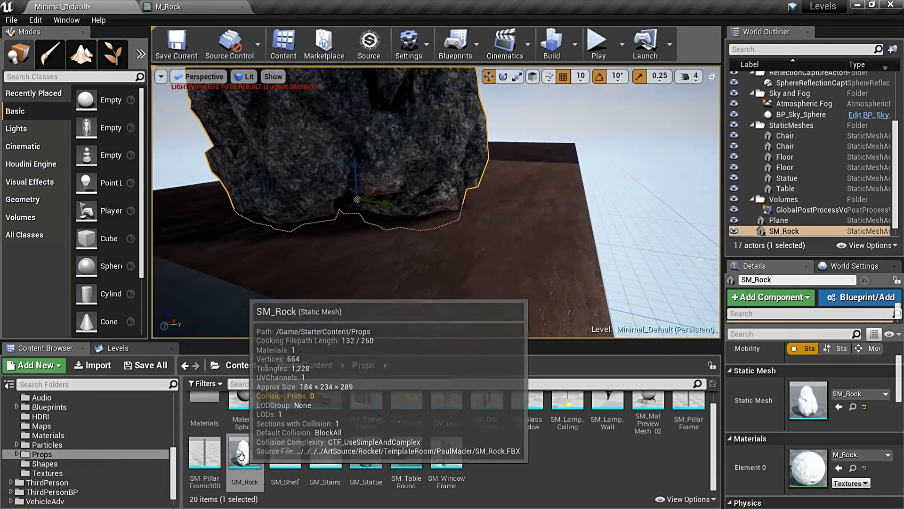
Step: Bring up the M_Rock graph to inspect the Vertex Color node feeding the Lerp alpha
click(174, 7)
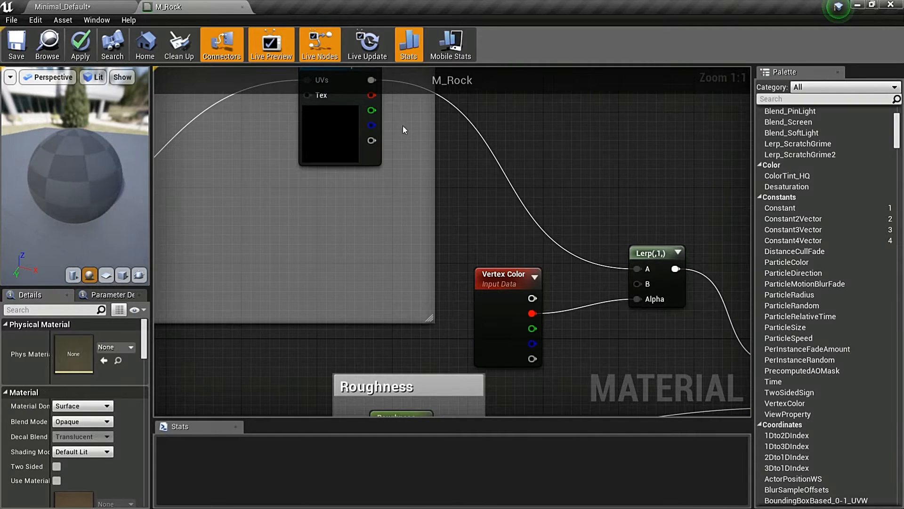
Step: Return to the level editor to vertex-paint SM_Rock
click(657, 253)
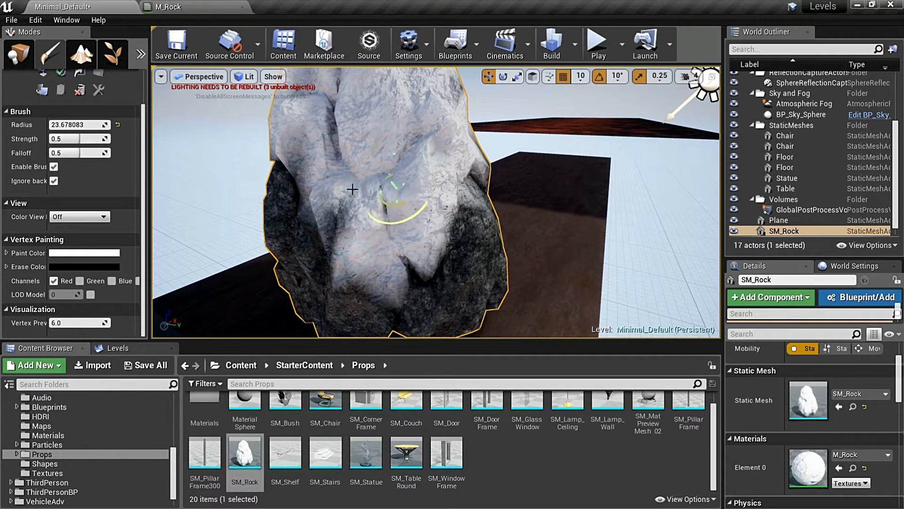
drag(352, 189, 460, 216)
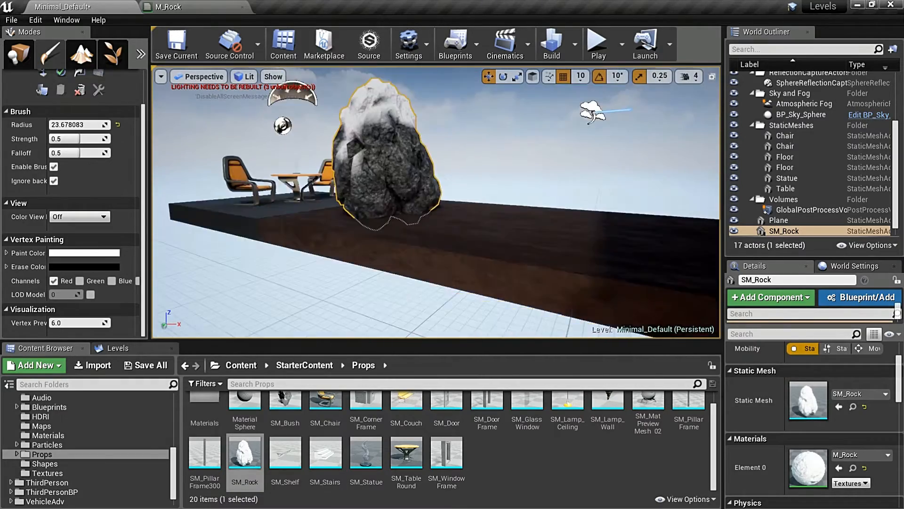
click(179, 7)
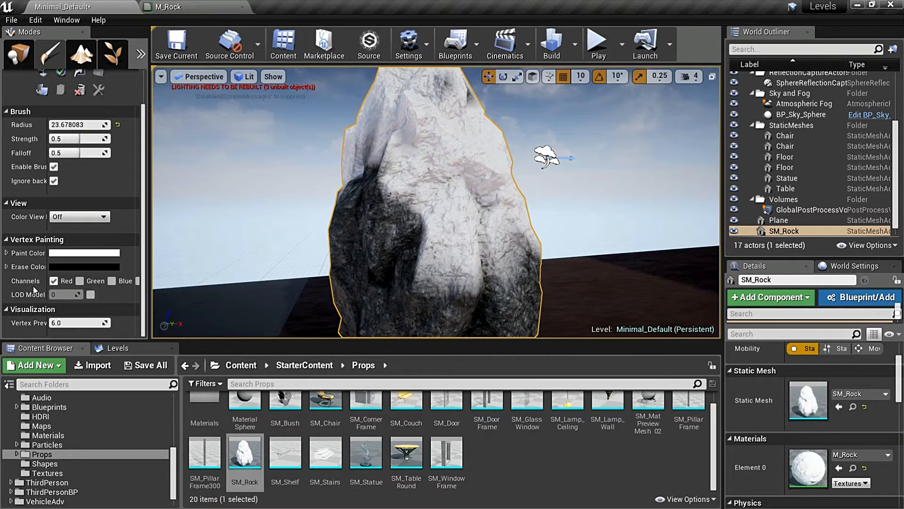
Step: Preview the rock's RGB vertex colours, isolate the red channel, and check M_Rock's Vertex Color outputs
click(79, 217)
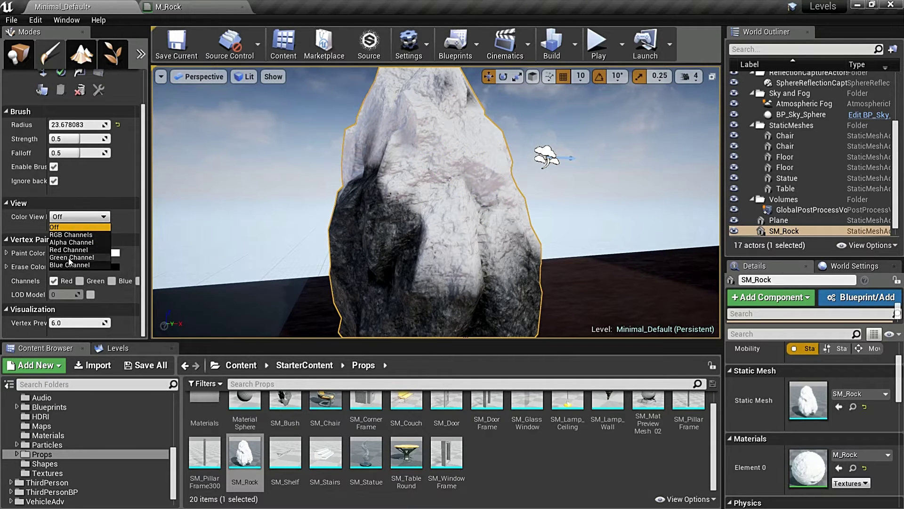
click(71, 235)
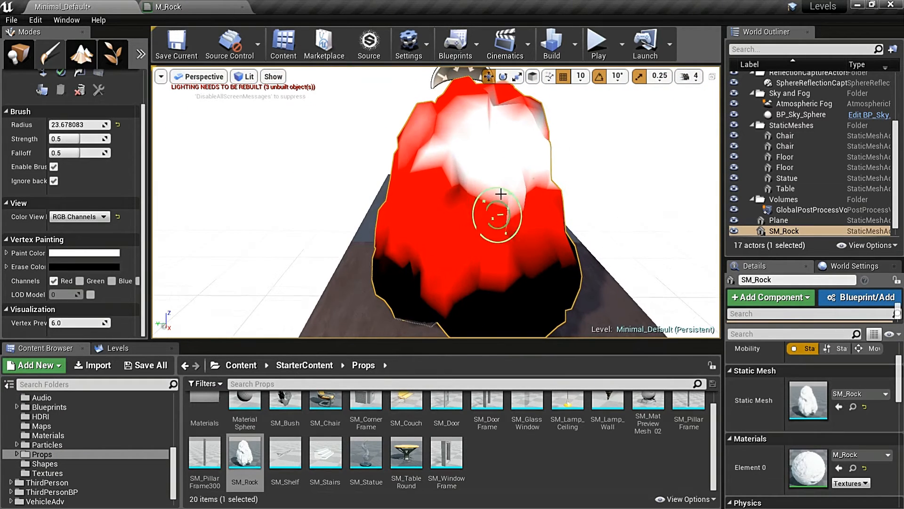
click(79, 217)
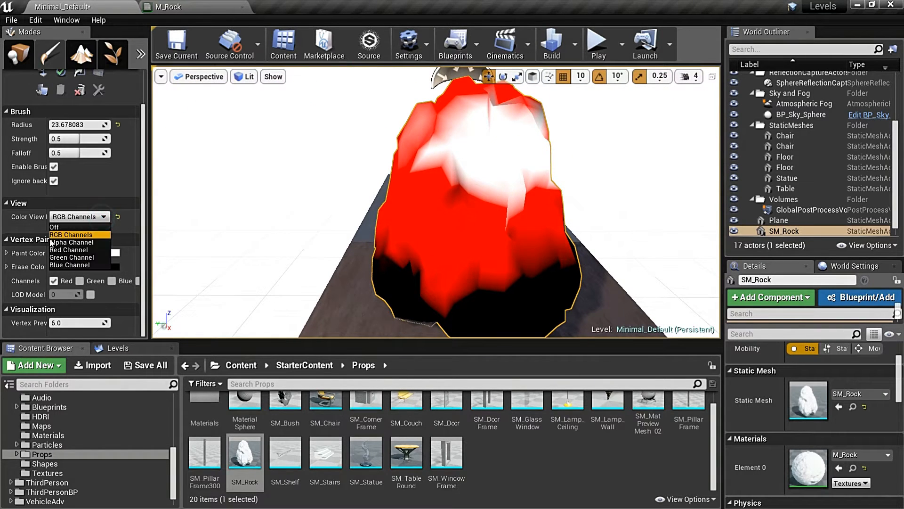
click(68, 250)
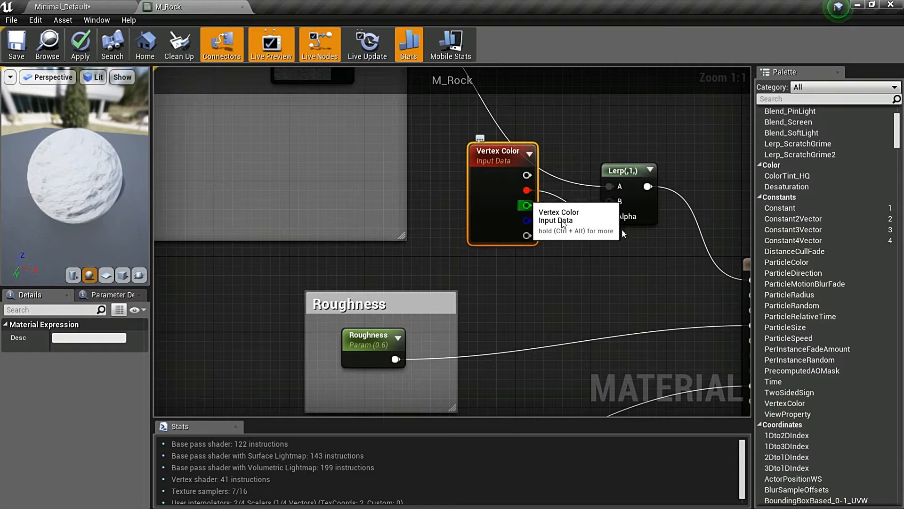
click(629, 169)
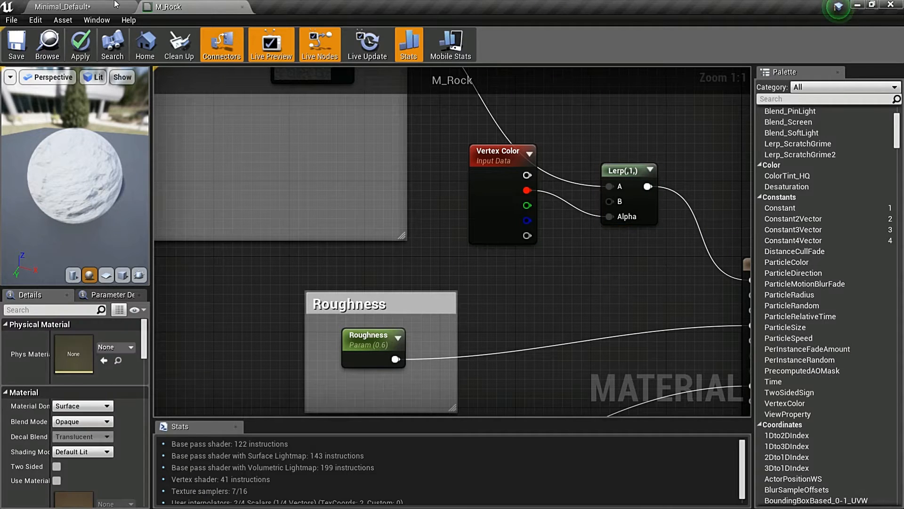
click(56, 6)
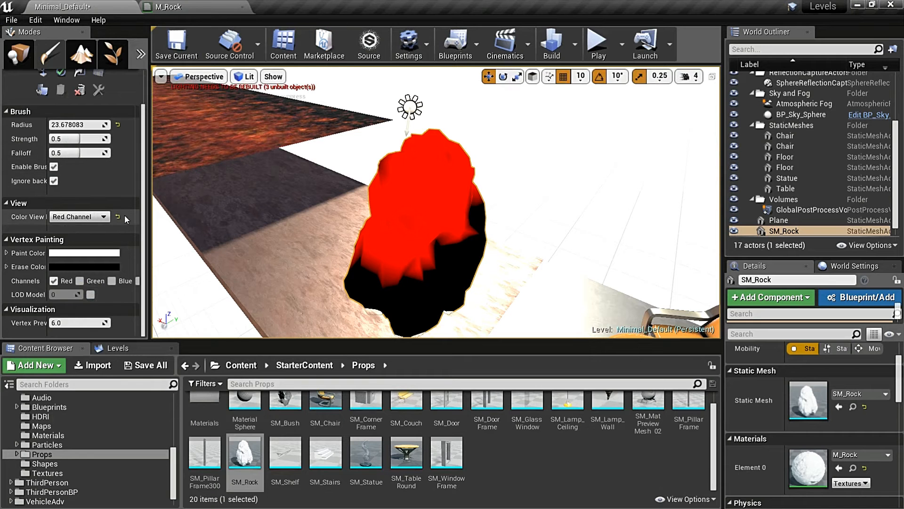
Step: Turn off the channel preview and repaint the rock with black paint colour
click(79, 217)
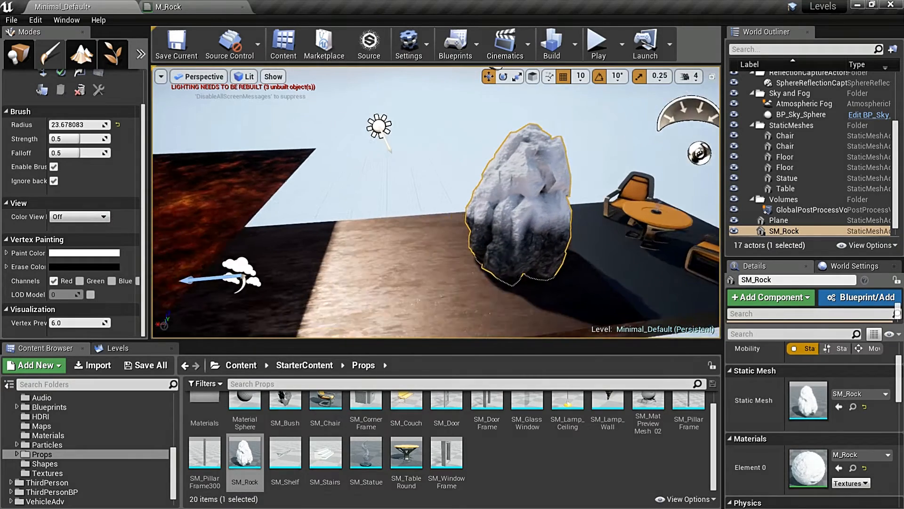
click(84, 253)
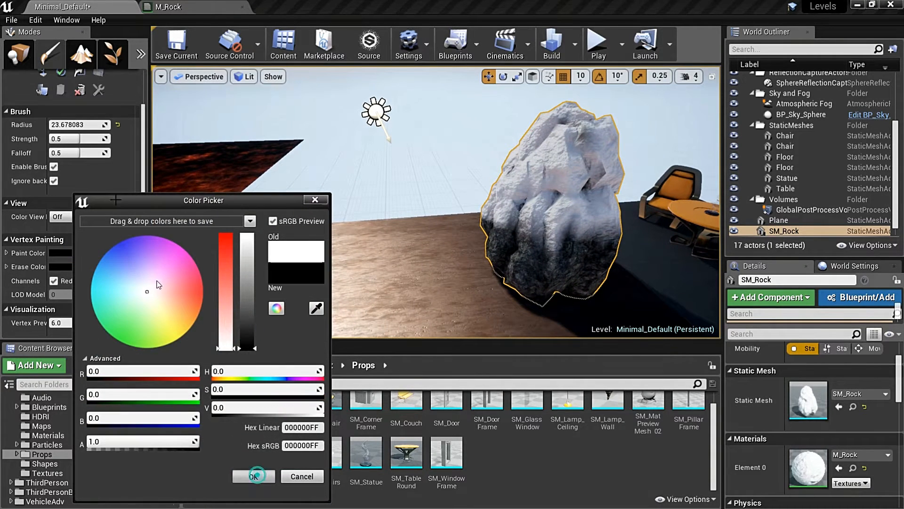
click(253, 475)
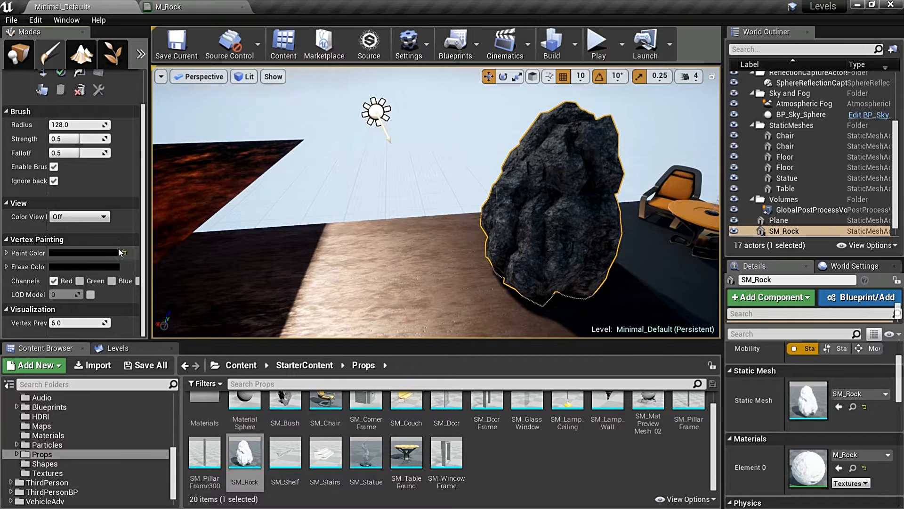
click(174, 7)
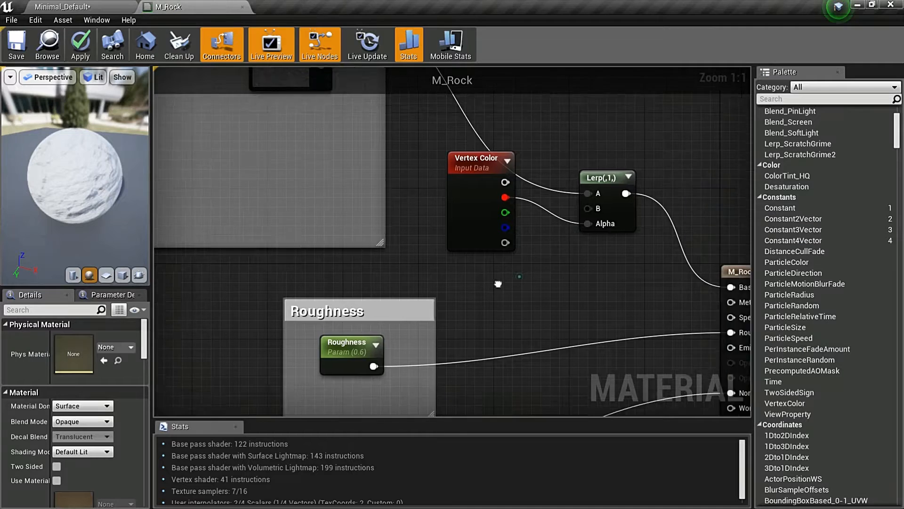
Step: Pan around the M_Rock graph, then return to the level's StarterContent Textures folder
scroll(down, 3)
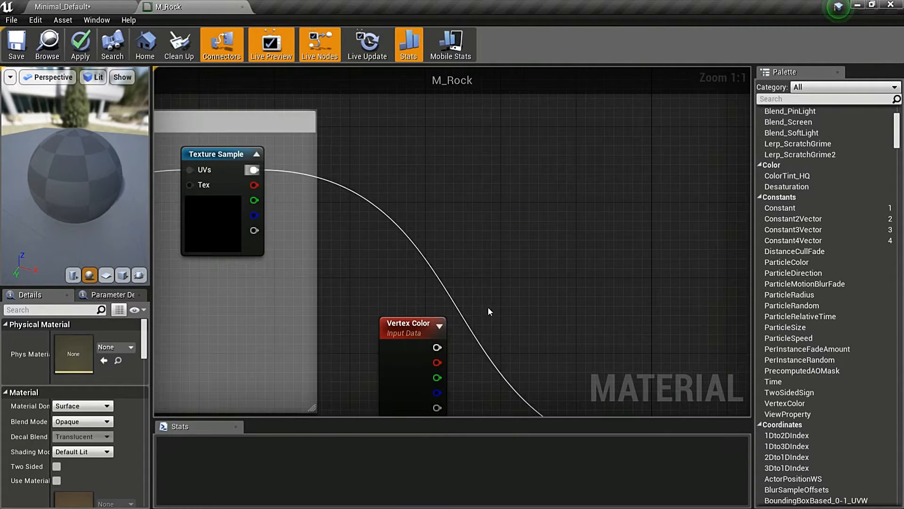
scroll(down, 3)
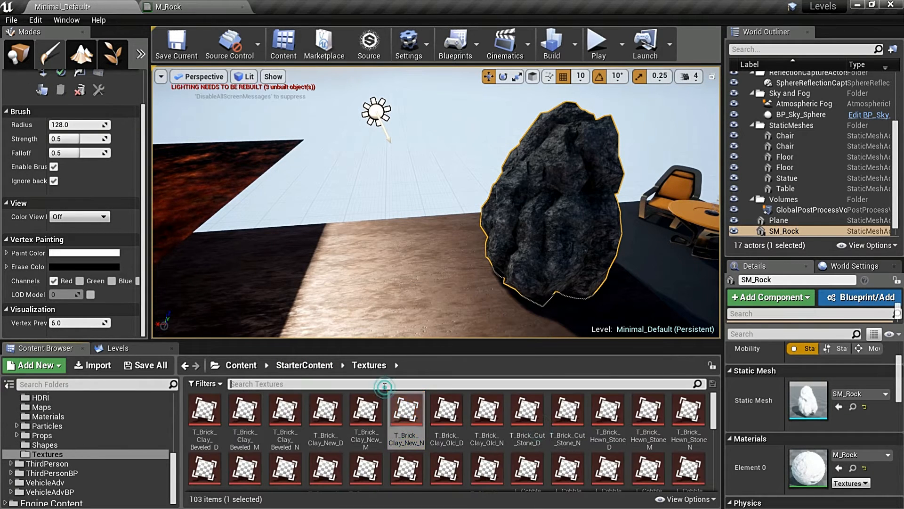
Step: Search StarterContent for 'sandstone' and open the M_Rock_Sandstone material
text(sandstone)
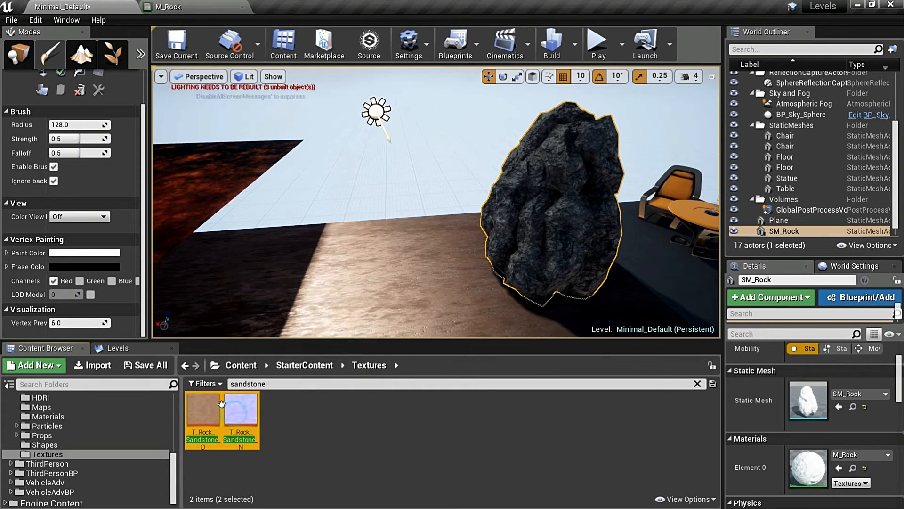
click(175, 6)
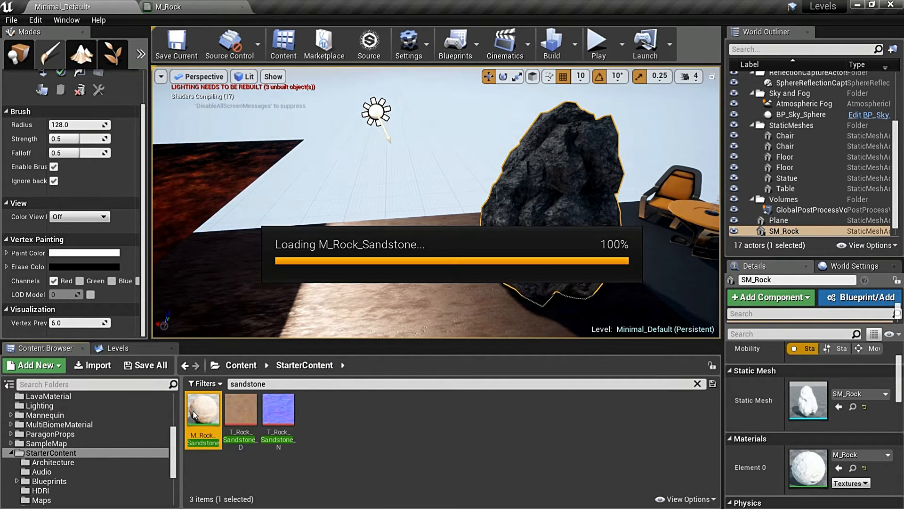
double_click(203, 409)
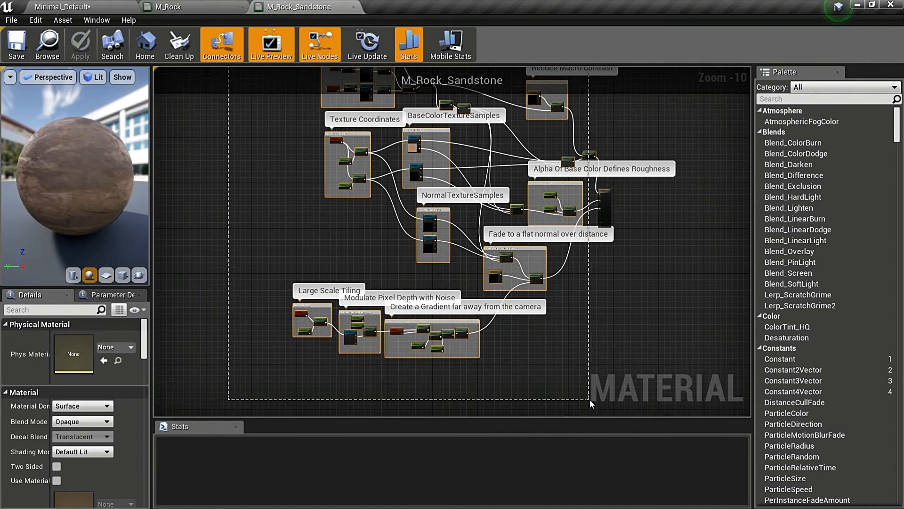
Step: In M_Rock, connect the Roughness parameter and AO mask to MakeMaterialAttributes
click(165, 7)
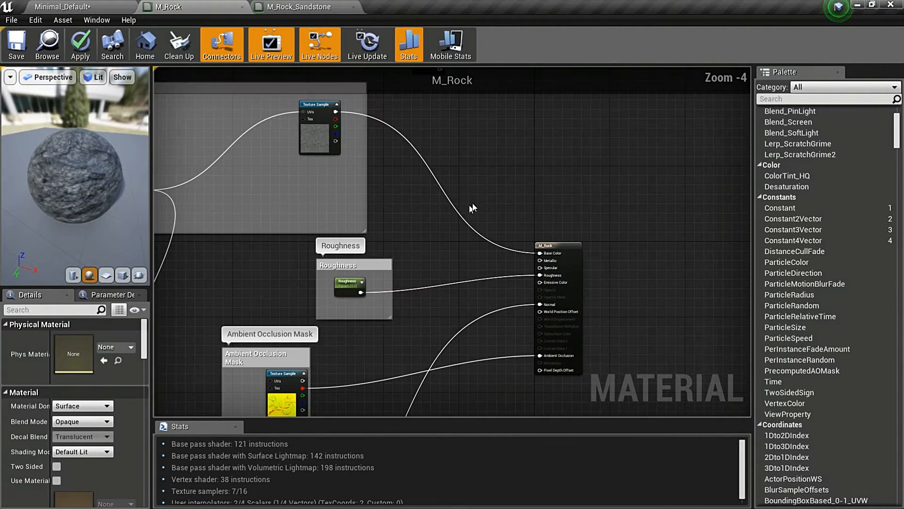
scroll(down, 3)
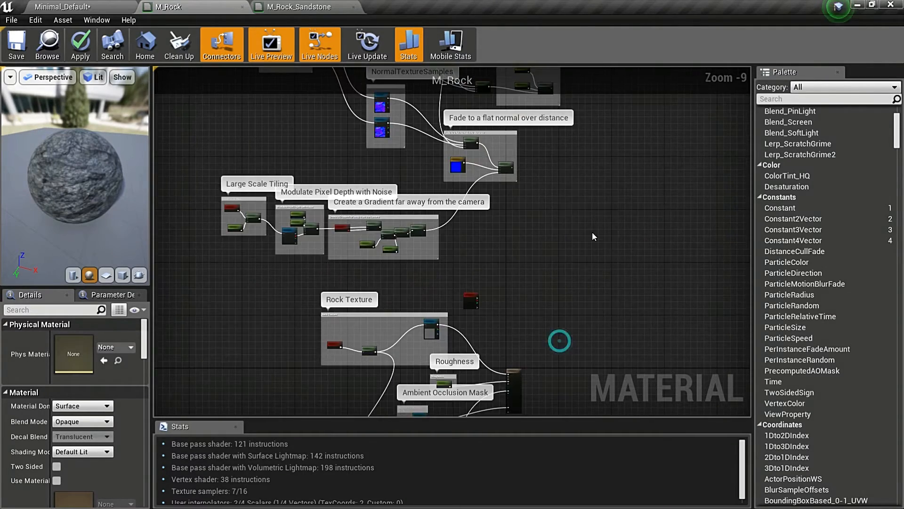
mouse_move(810, 471)
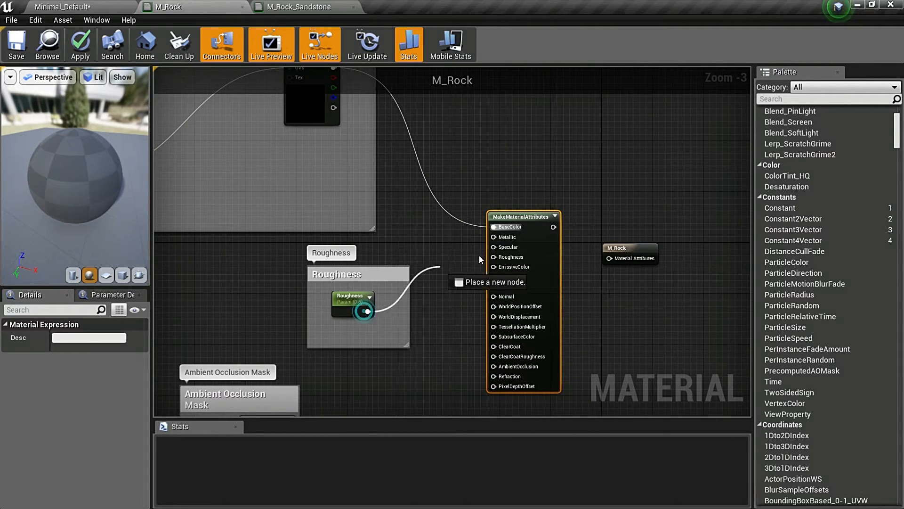
drag(366, 310, 493, 257)
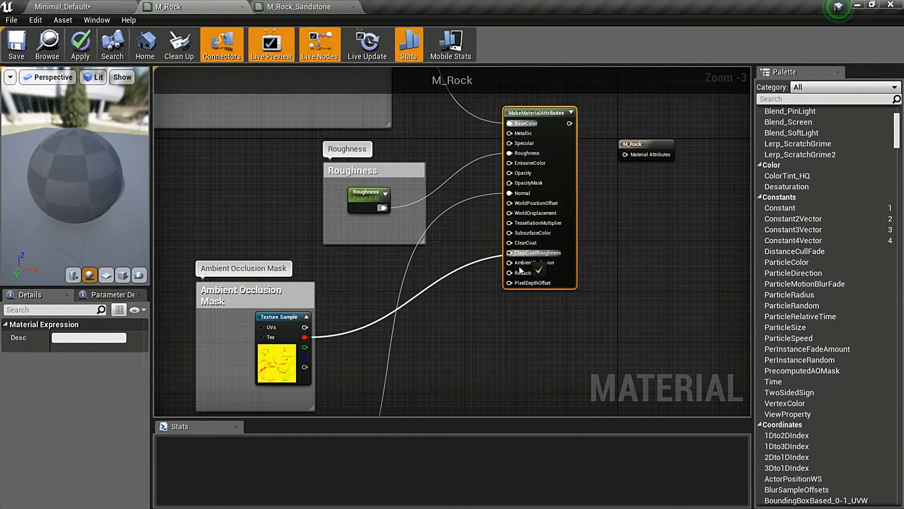
scroll(down, 3)
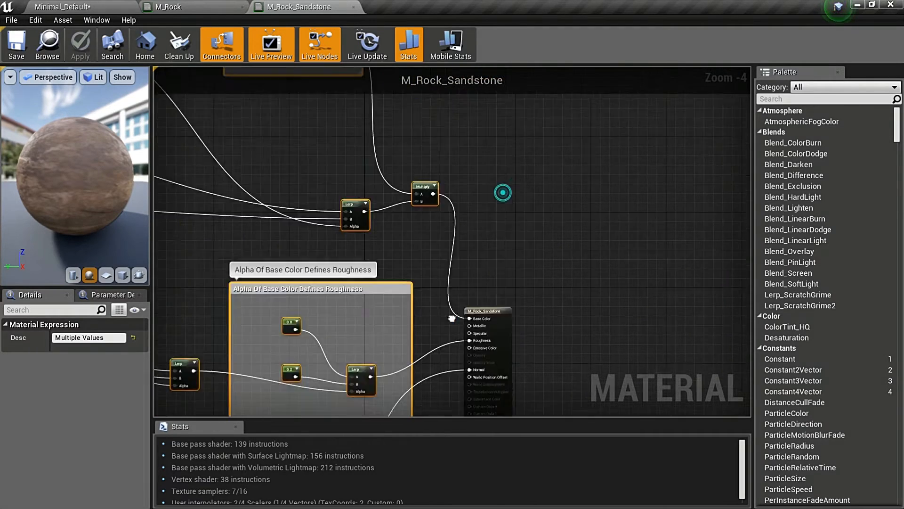
Step: Wire M_Rock's distance-fade normal Lerp into the MakeMaterialAttributes Normal pin
click(172, 6)
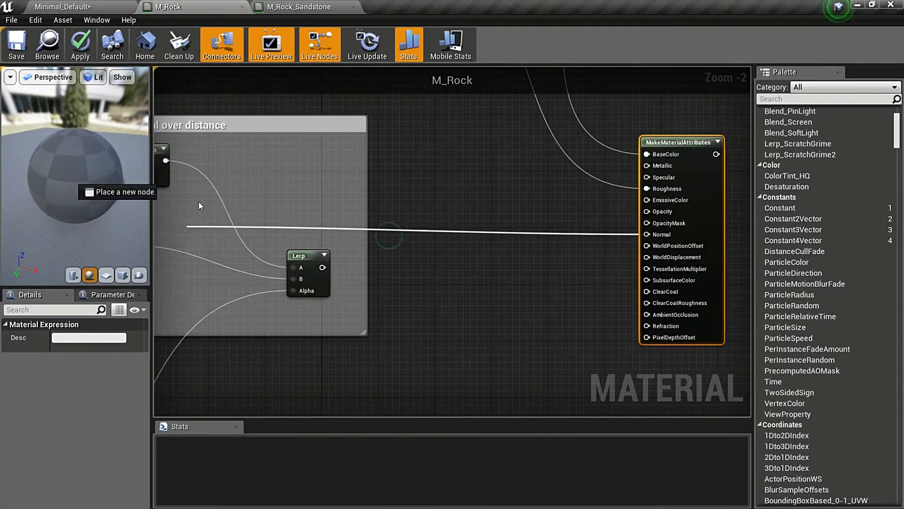
scroll(down, 3)
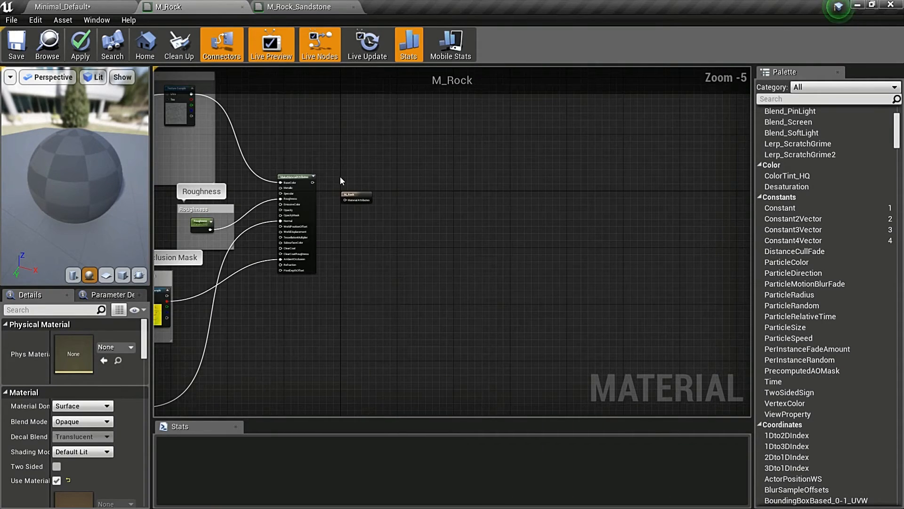
scroll(down, 3)
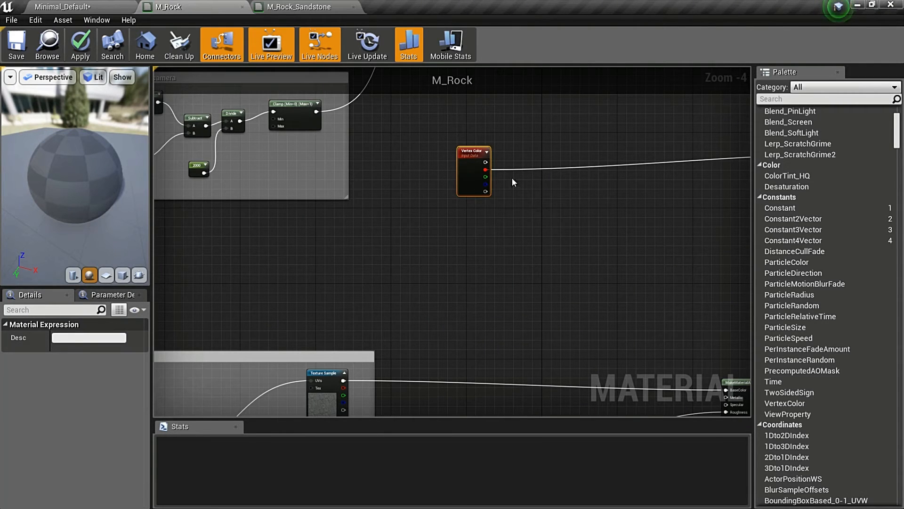
mouse_move(456, 178)
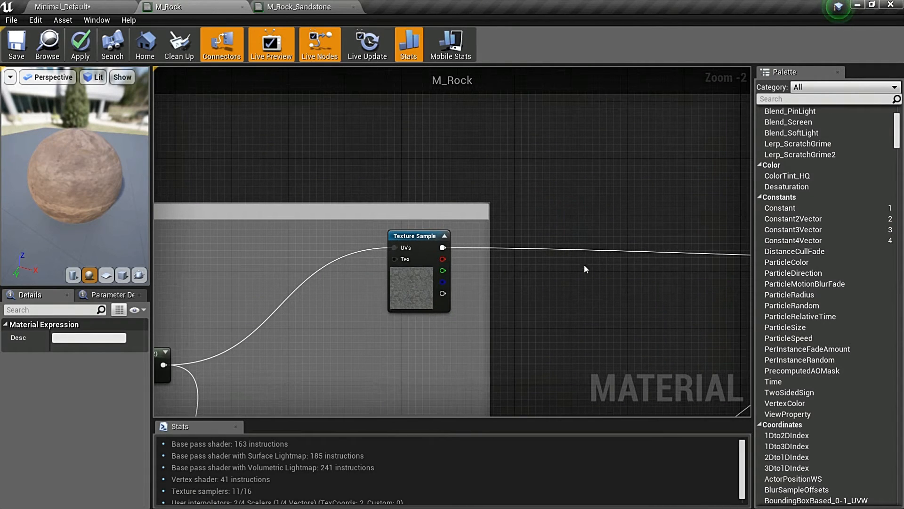
Step: Drive the rock/sandstone attributes Lerp's Alpha with a Vertex Color channel
scroll(down, 3)
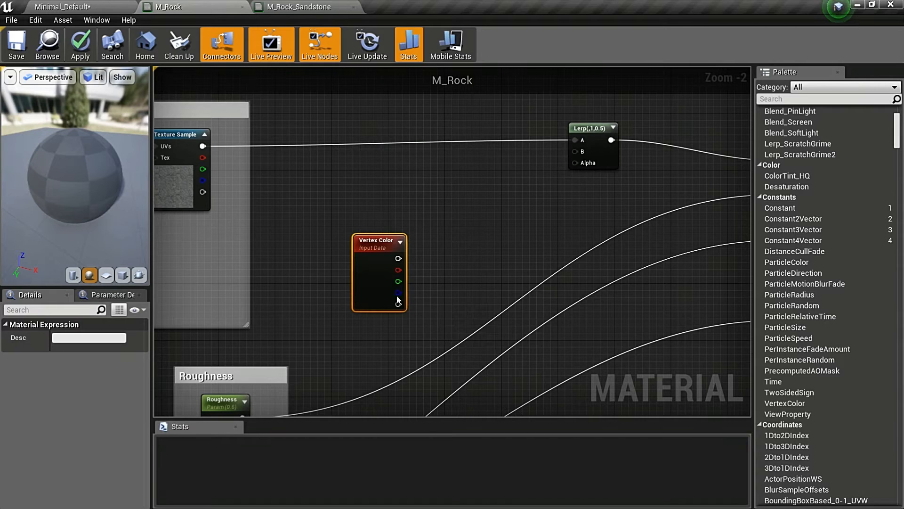
drag(398, 303, 575, 162)
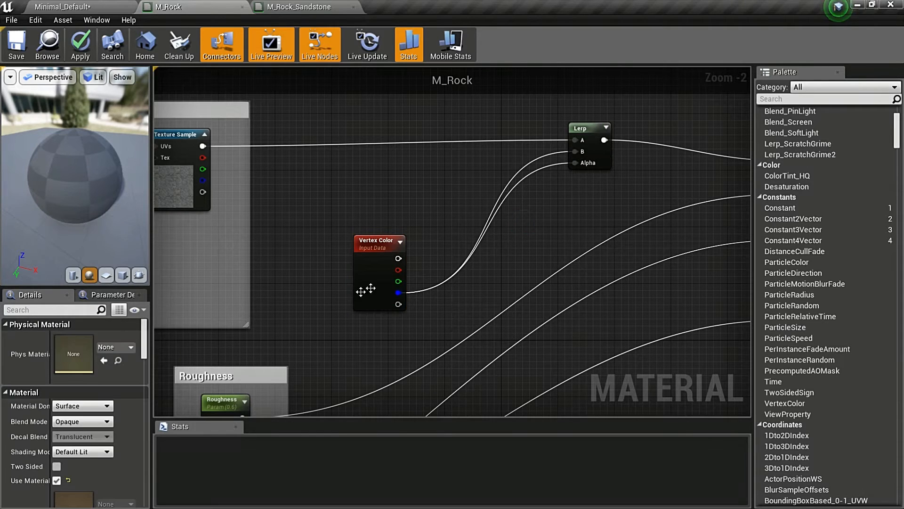
scroll(down, 3)
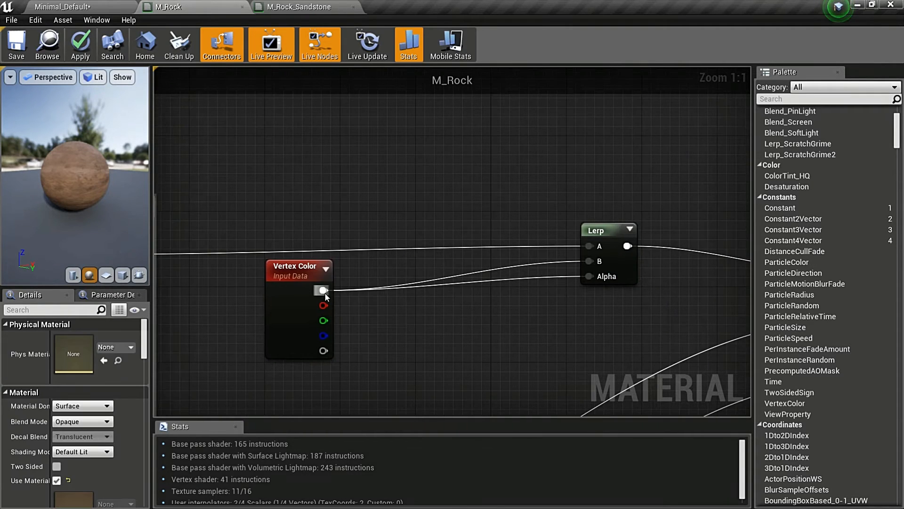
Step: Check the rock in the level viewport, then return to the M_Rock graph
click(61, 5)
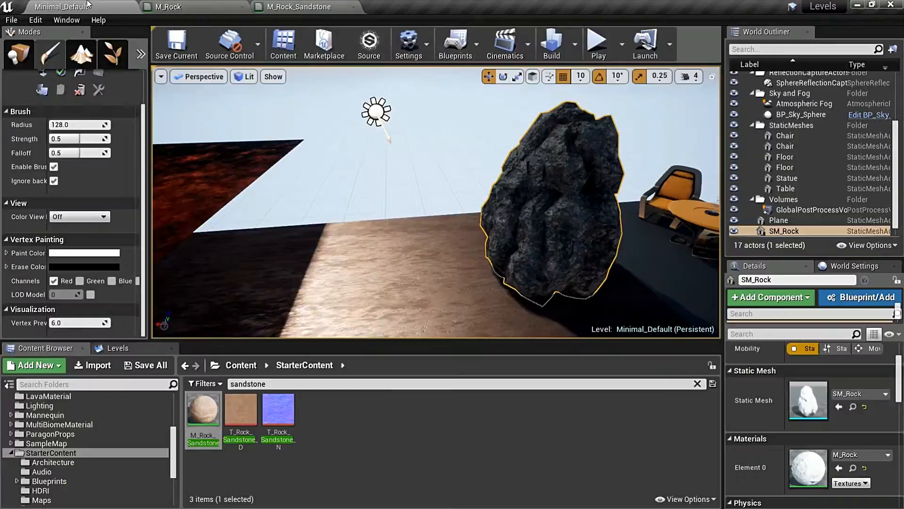
click(85, 253)
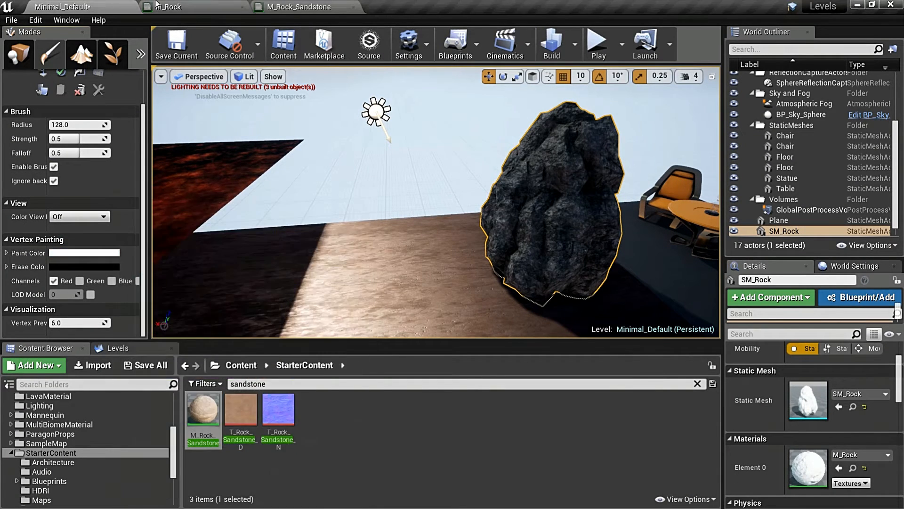
click(168, 6)
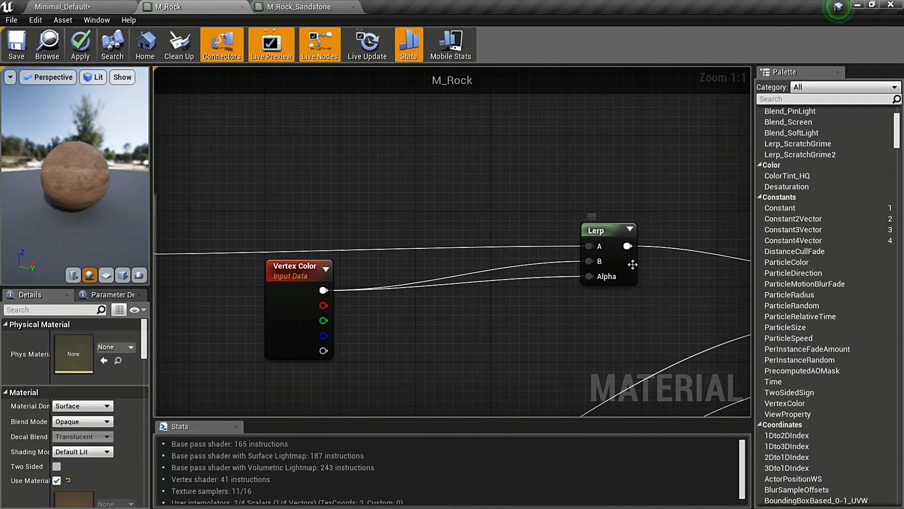
mouse_move(14, 45)
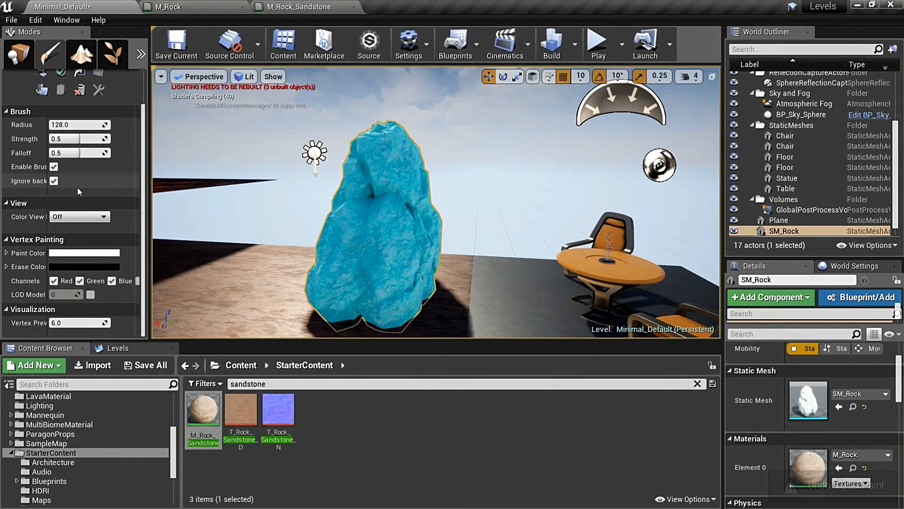
Step: Shrink the Mesh Paint brush radius to about 41 and paint sandstone patches onto the rock
click(84, 253)
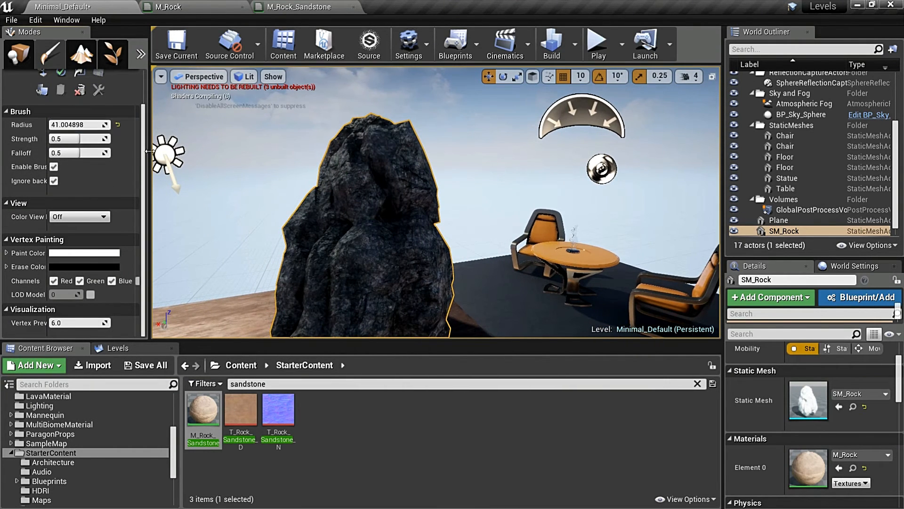
click(79, 280)
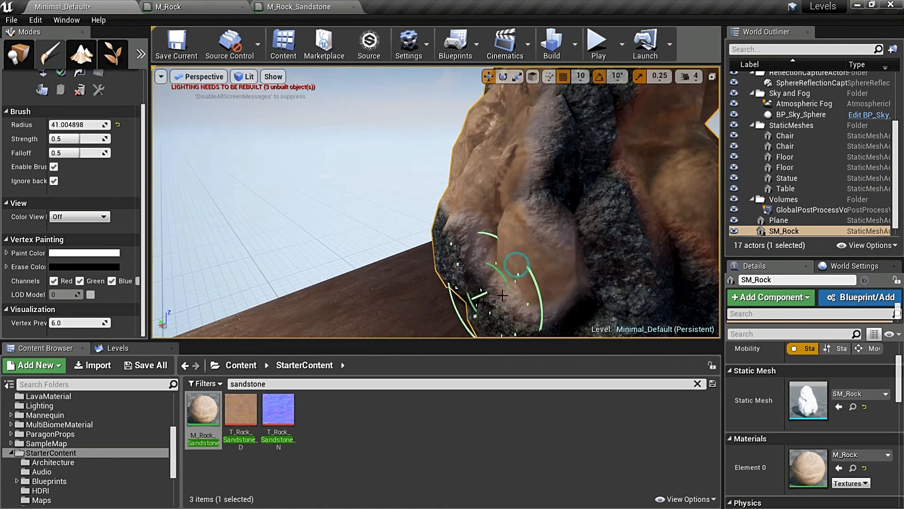
click(84, 253)
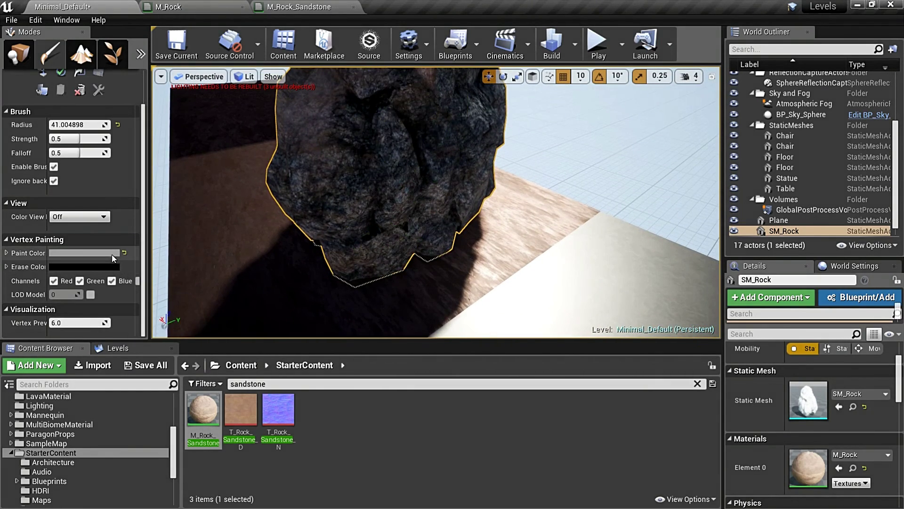
Step: Change the Paint Color swatch to dark grey 0.095833 RGB in the Color Picker
click(83, 253)
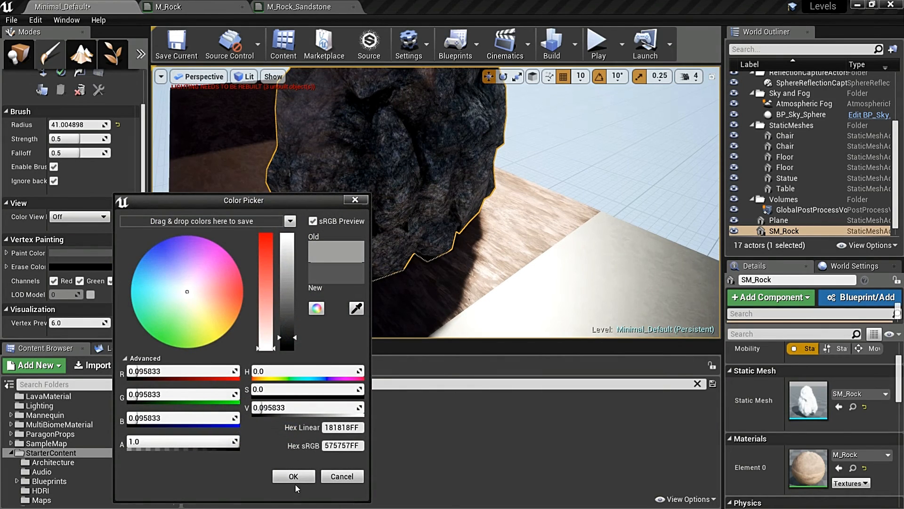
click(293, 476)
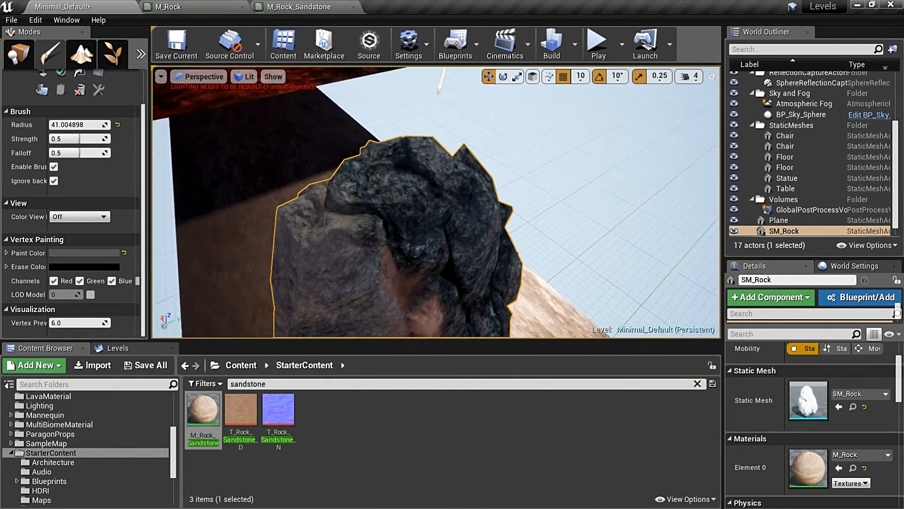